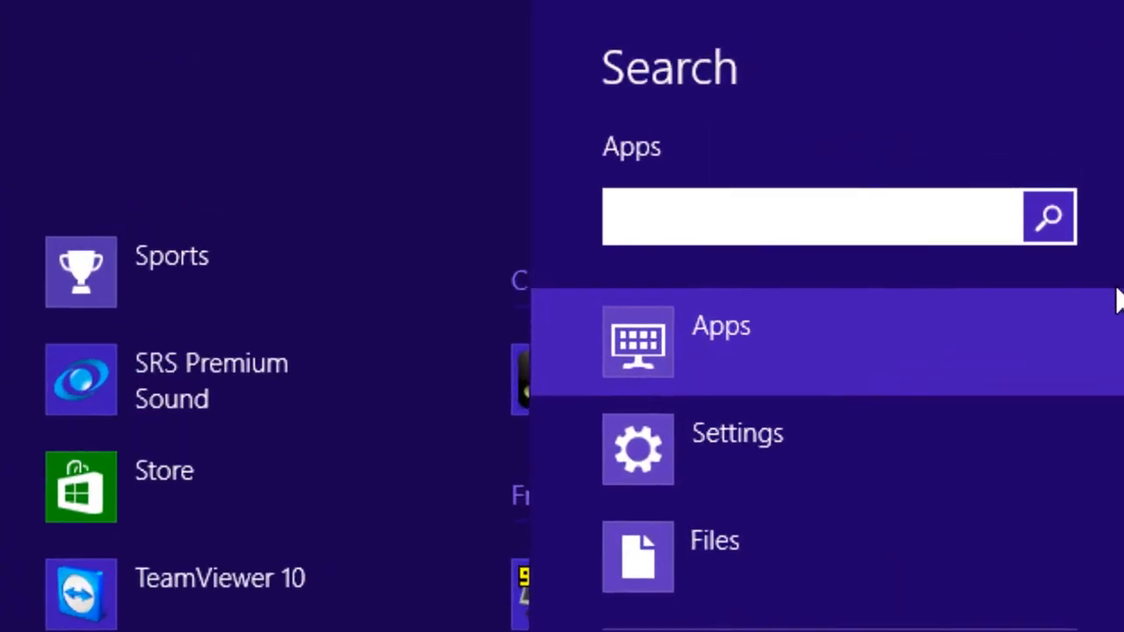
# - Search Start for dxdiag, then search Run and launch the Run tool from the results
pyautogui.write('dxdiag')
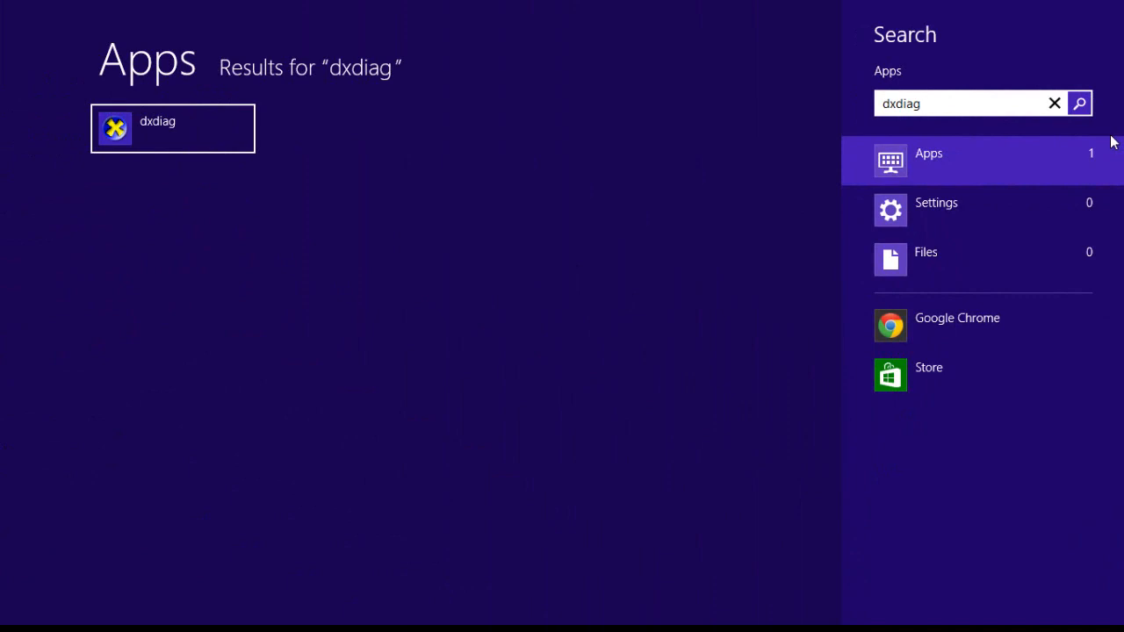
pyautogui.press('Backspace')
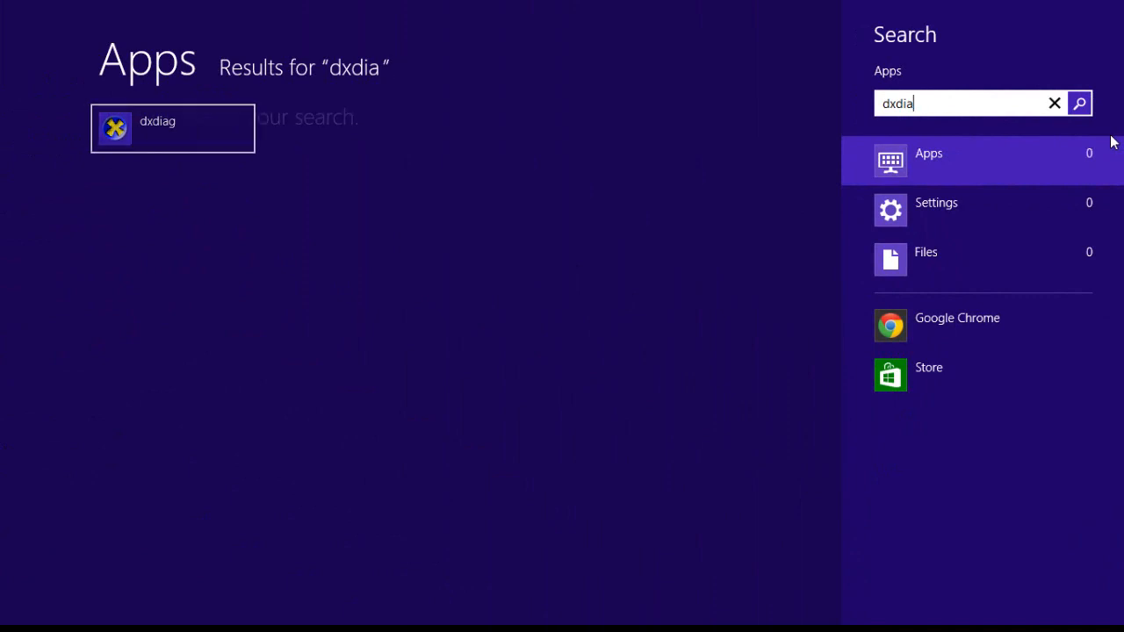
pyautogui.write('Run')
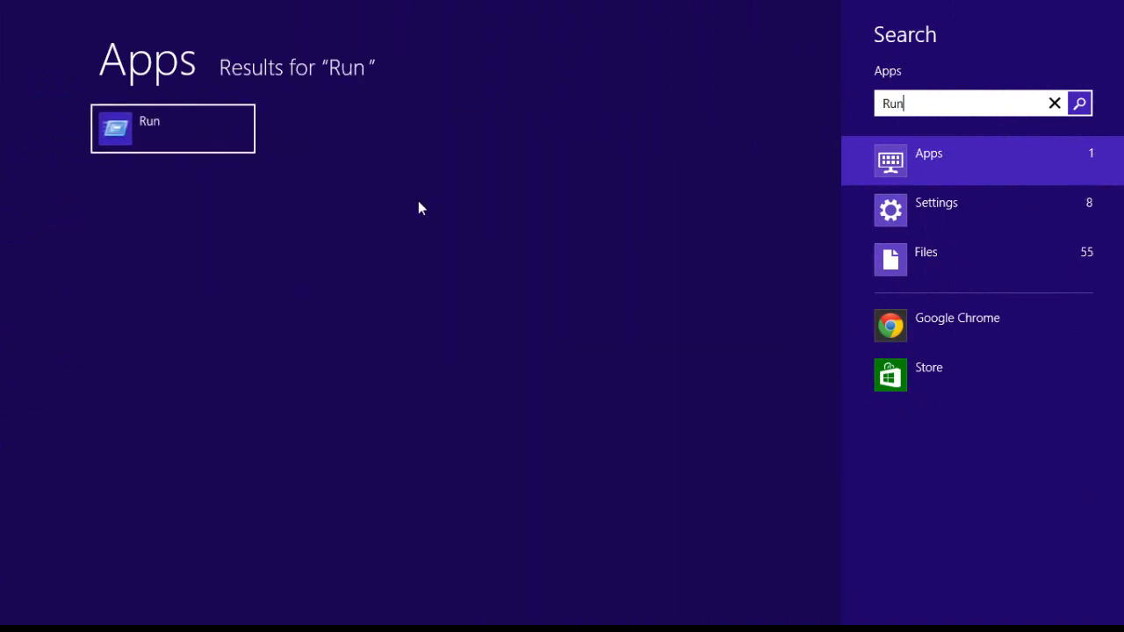
pyautogui.click(173, 129)
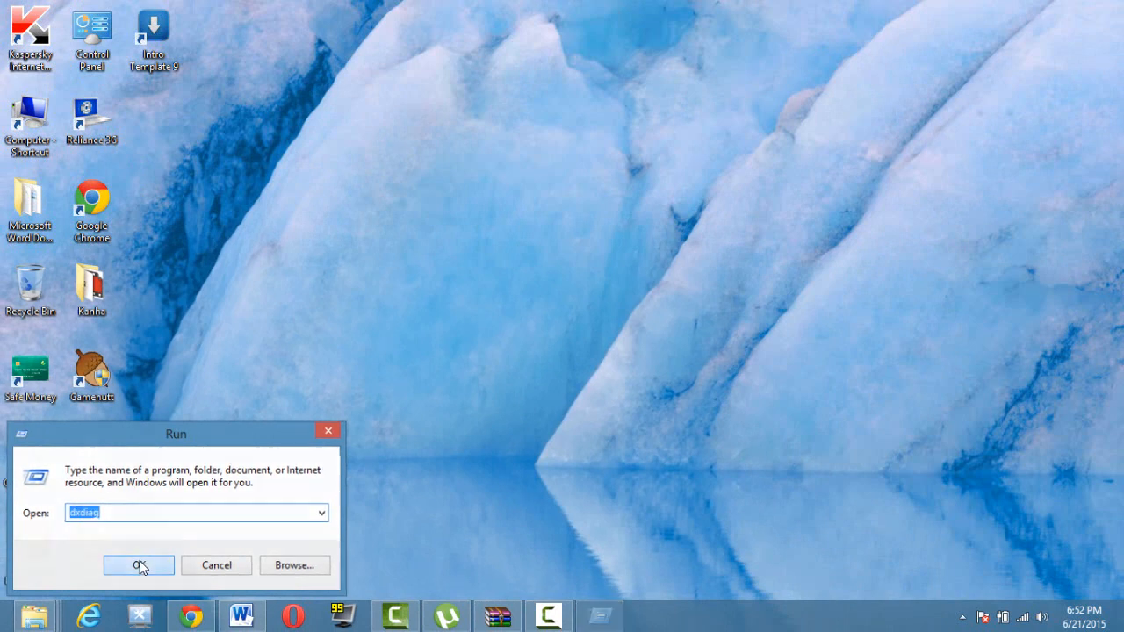
# - Confirm the Run dialog to launch the dxdiag diagnostics window
pyautogui.click(139, 566)
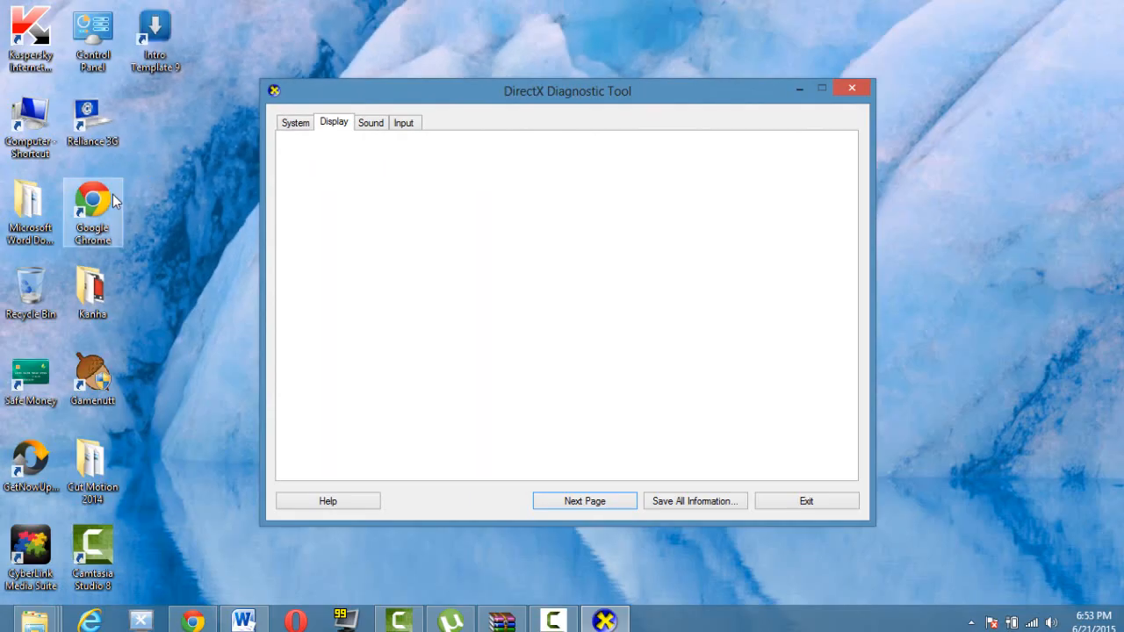
# - Show the Display details listing Intel(R) HD Graphics 4000 with no problems found
pyautogui.click(334, 123)
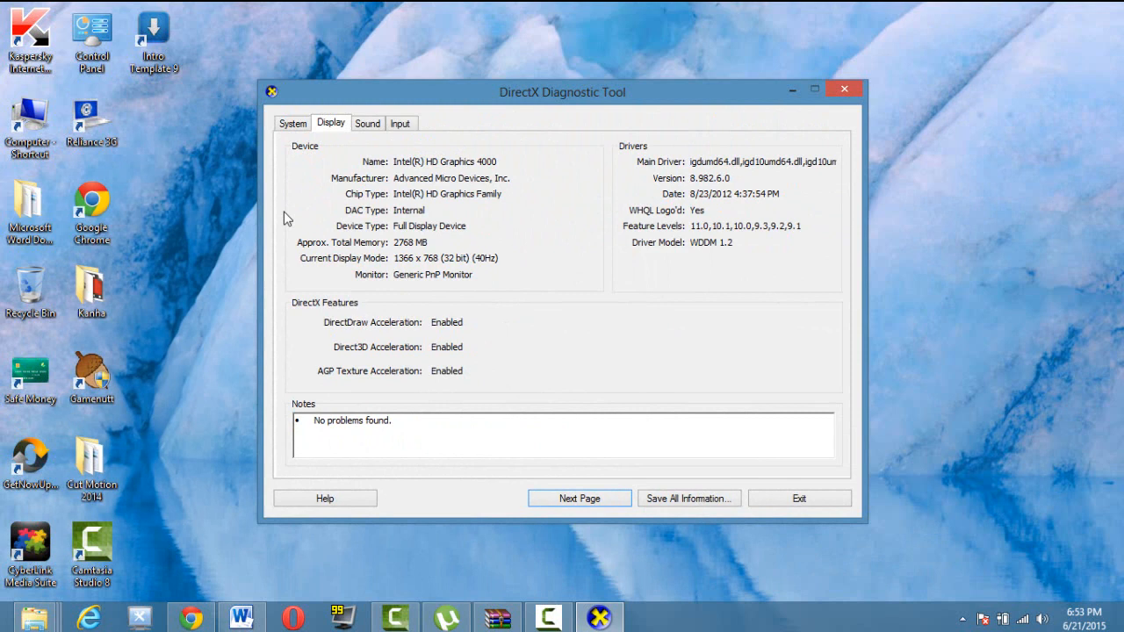
pyautogui.moveTo(822, 518)
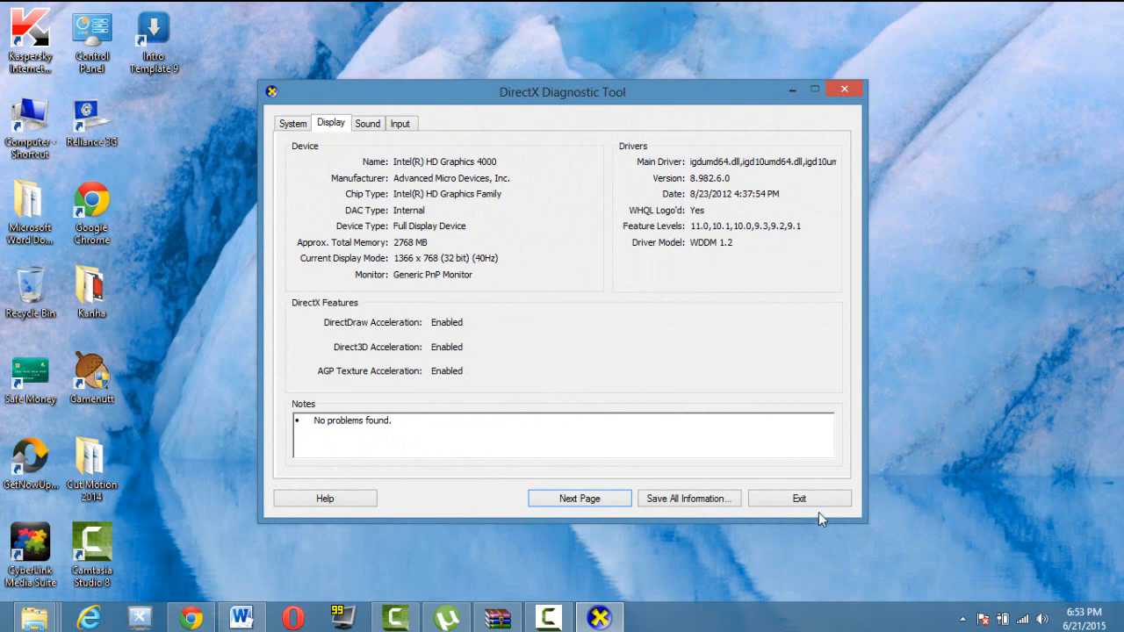
# - Exit the DirectX Diagnostic Tool, leaving the desktop clear
pyautogui.click(798, 499)
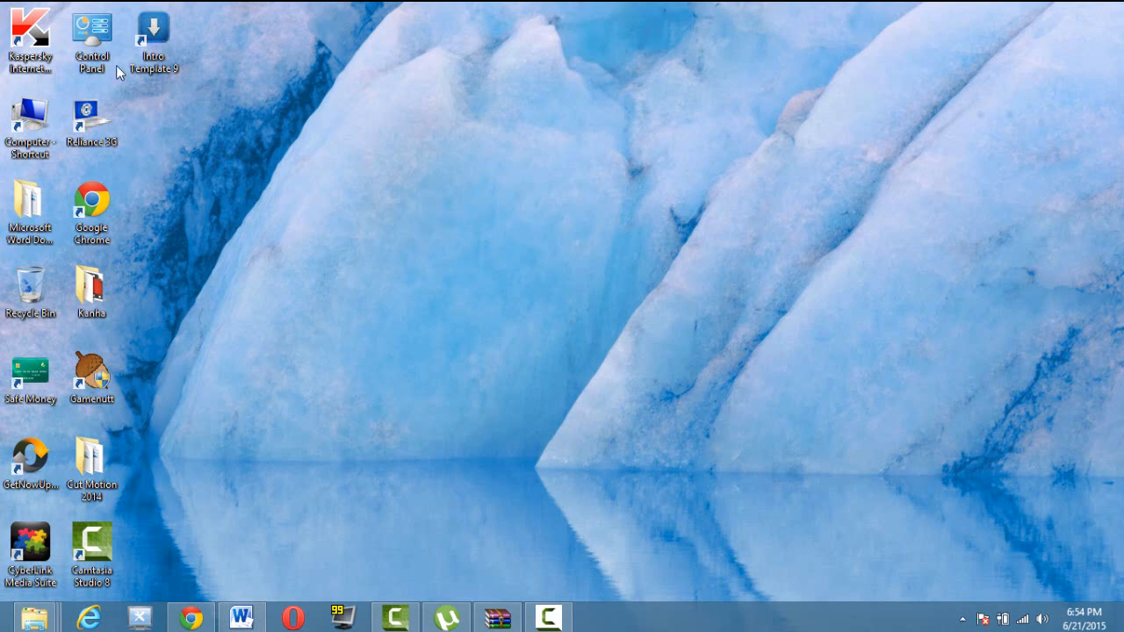
# - Show the System page from Control Panel with the Intel Core i5-3210M and 64-bit OS details
pyautogui.doubleClick(92, 28)
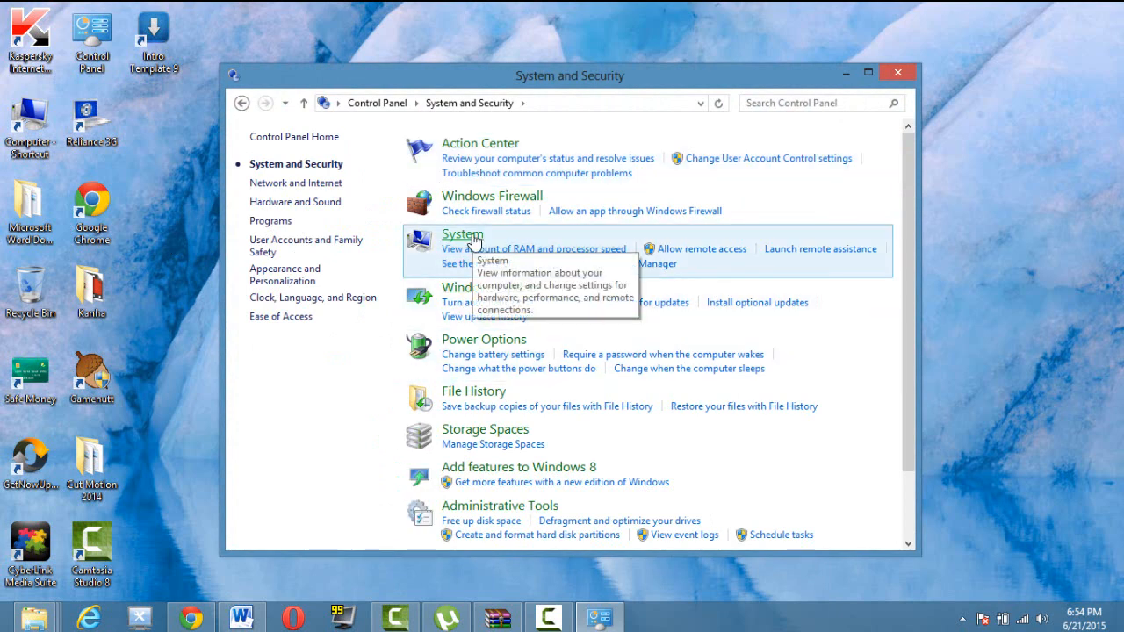
pyautogui.click(462, 235)
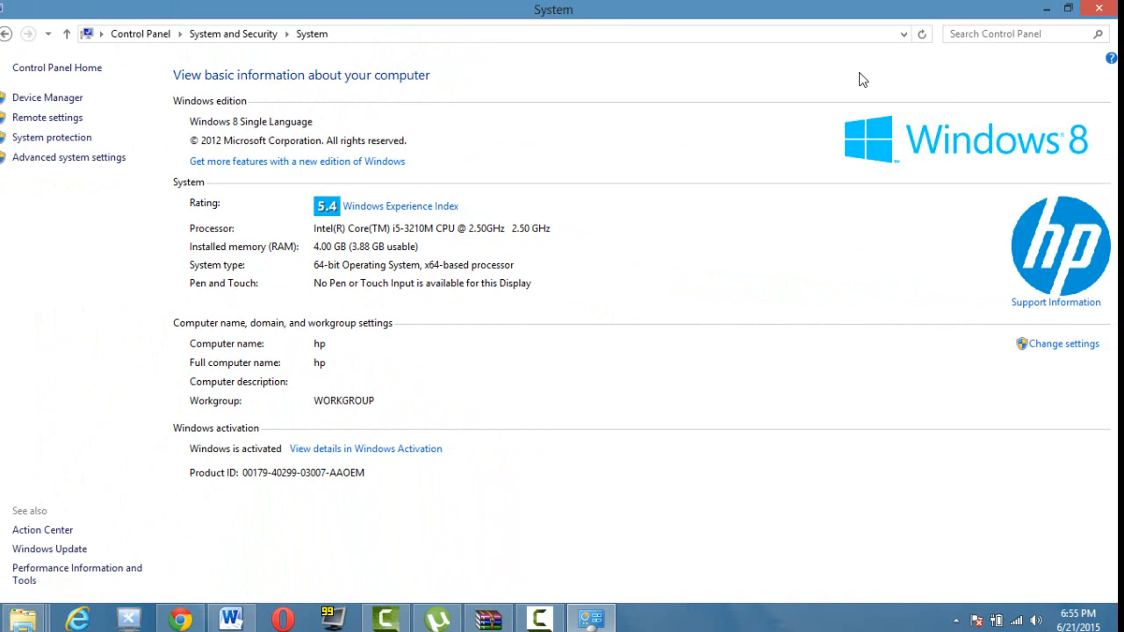
pyautogui.moveTo(1045, 17)
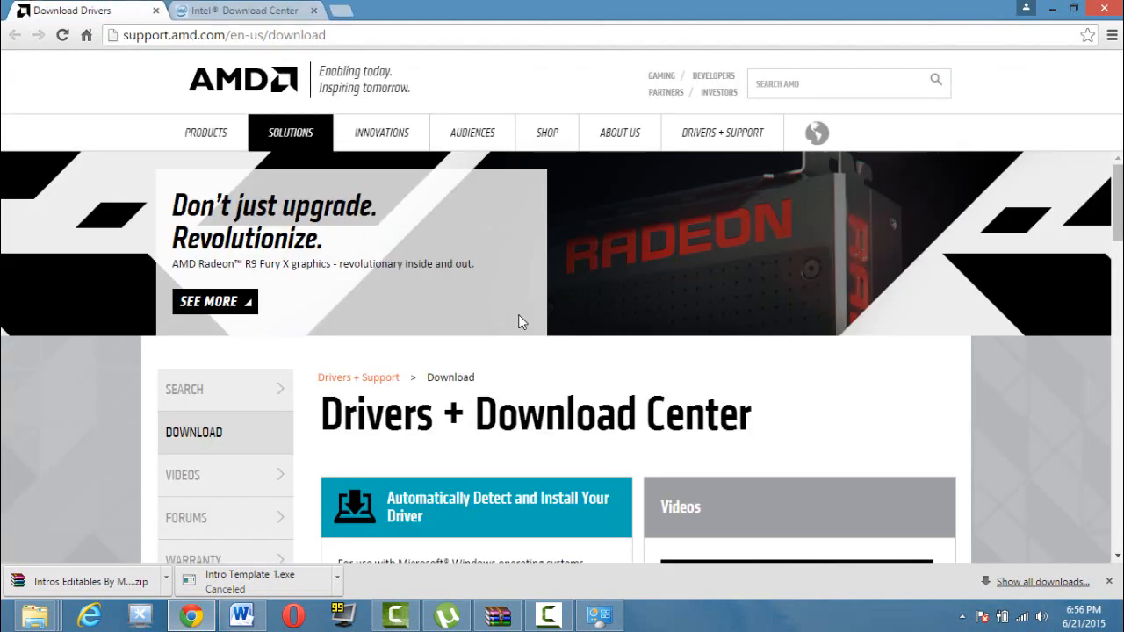
# - Scroll the AMD download page to the automatic detect-and-install driver section
pyautogui.scroll(-3)
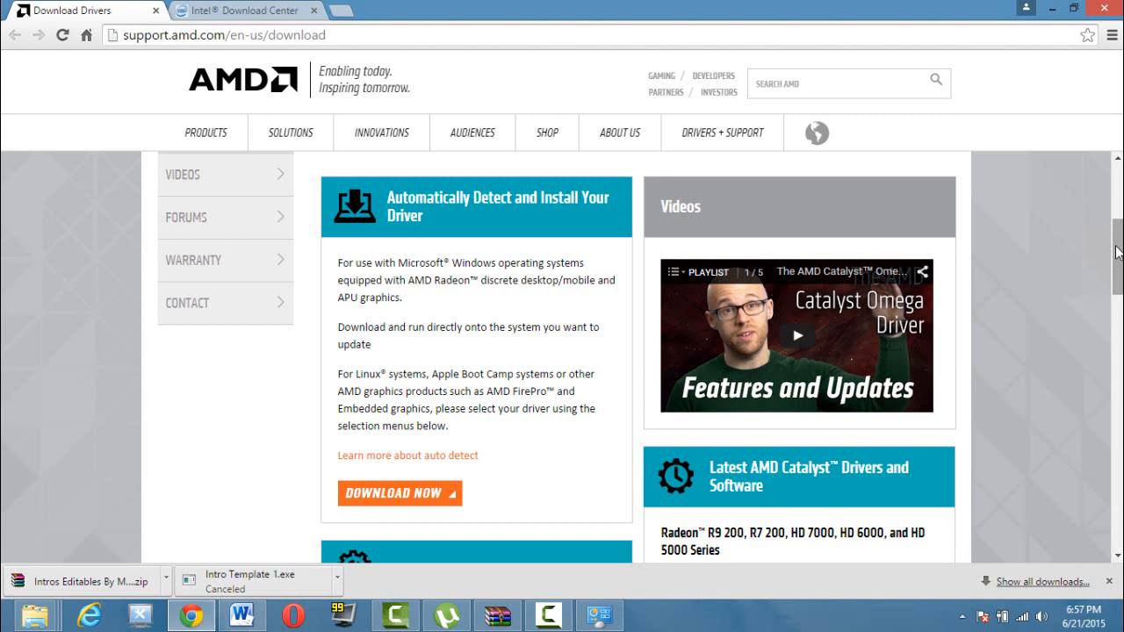
pyautogui.moveTo(490, 248)
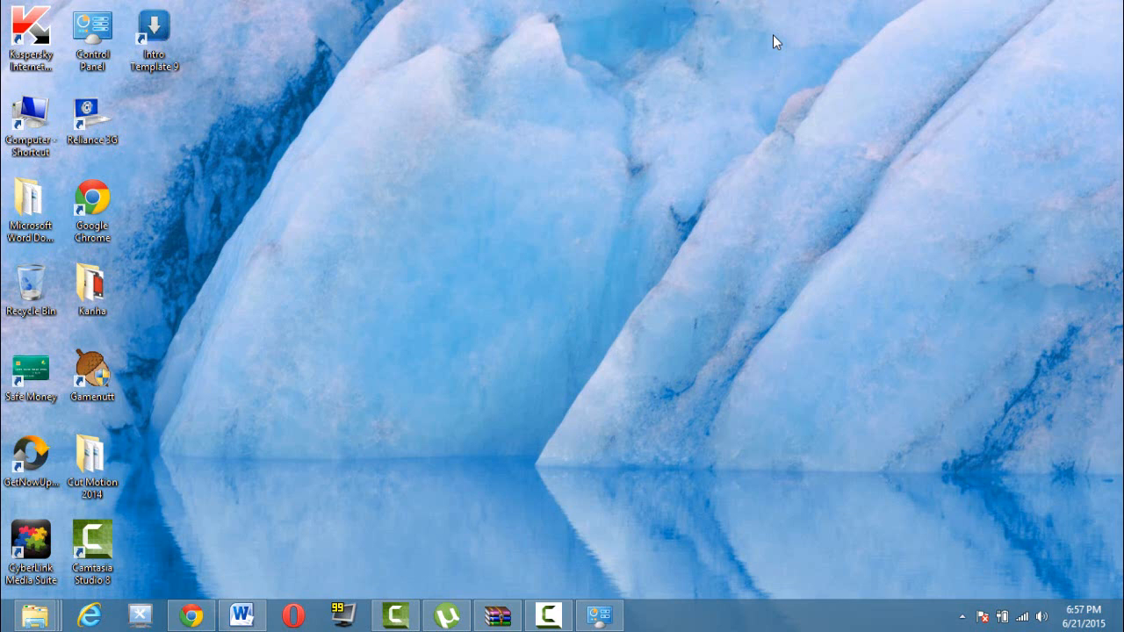
pyautogui.moveTo(650, 461)
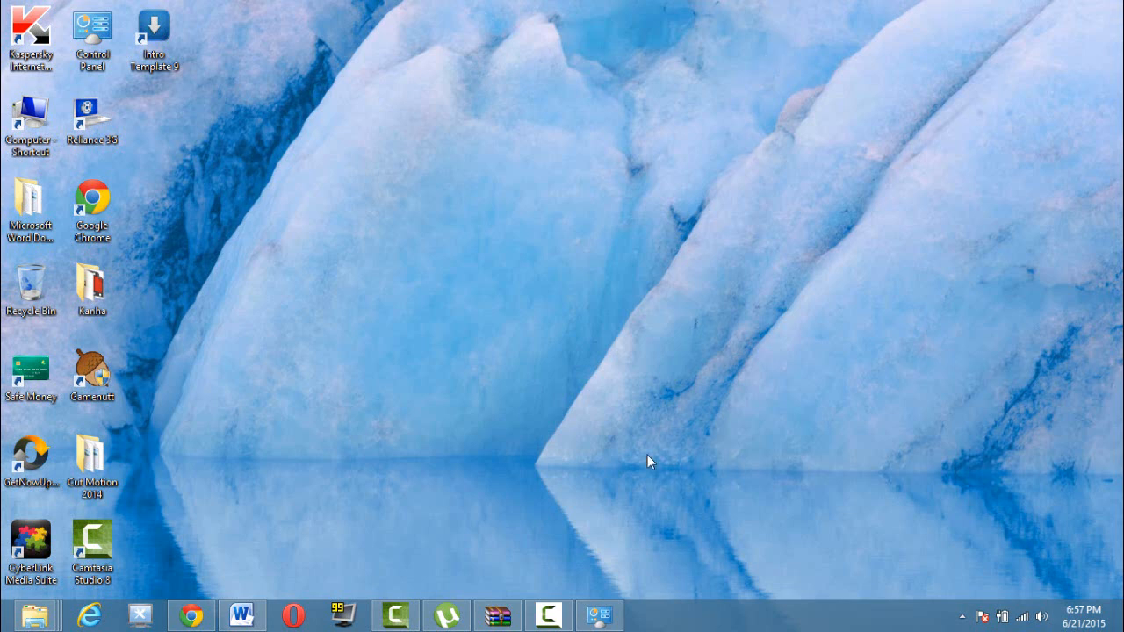